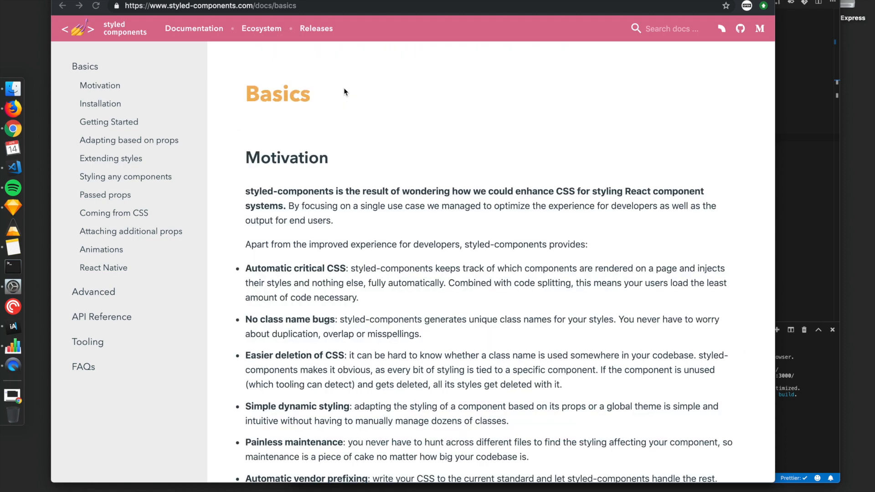
mouse_move(350, 89)
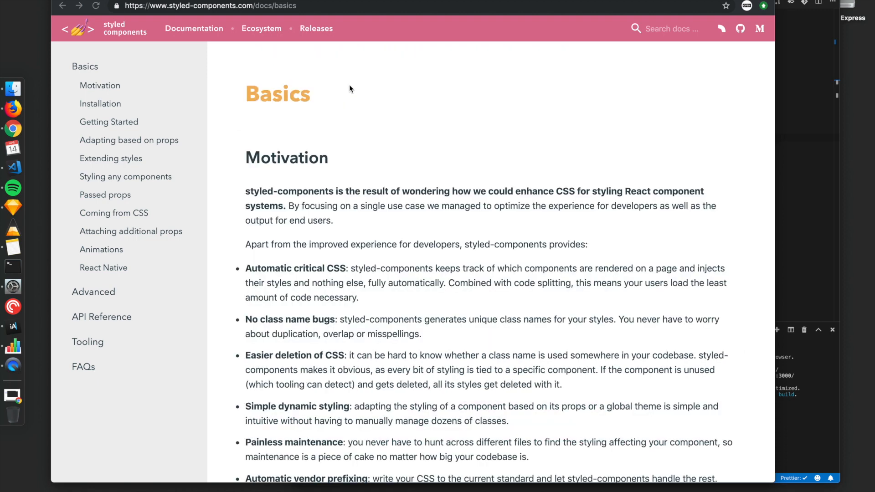
mouse_move(356, 92)
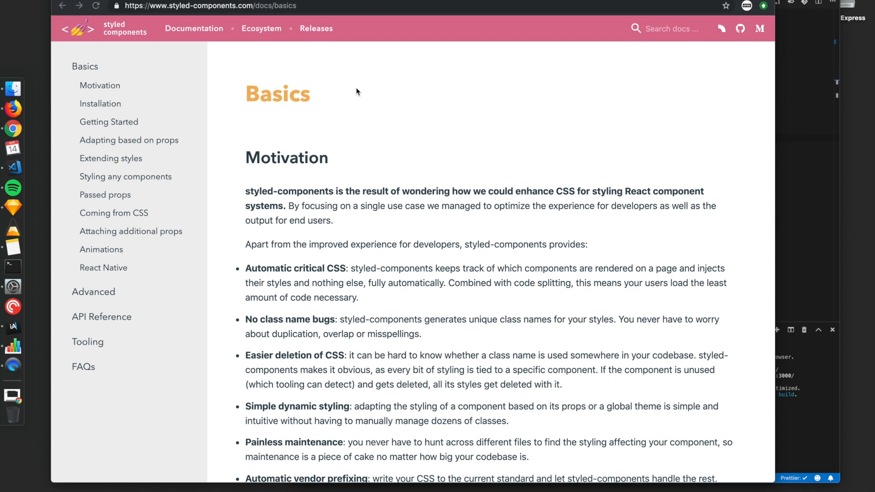
Scroll the Basics page down to the live Title and Wrapper Hello World example.
scroll("down", 3)
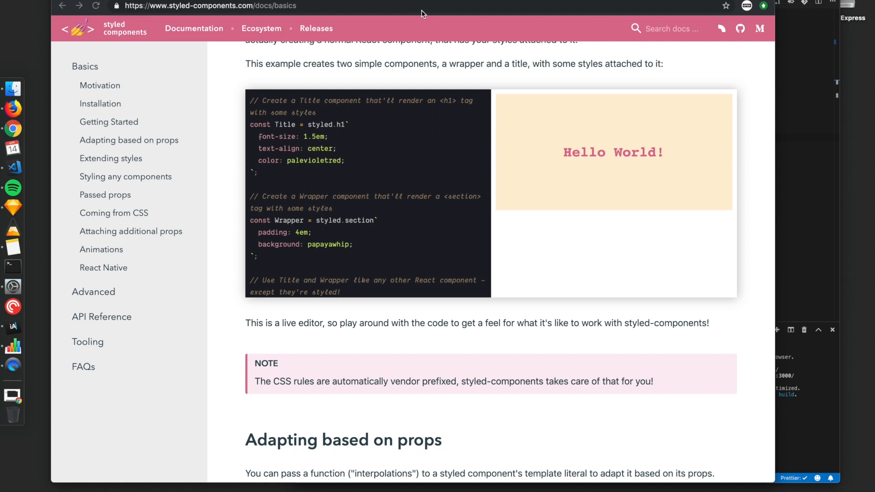
mouse_move(285, 104)
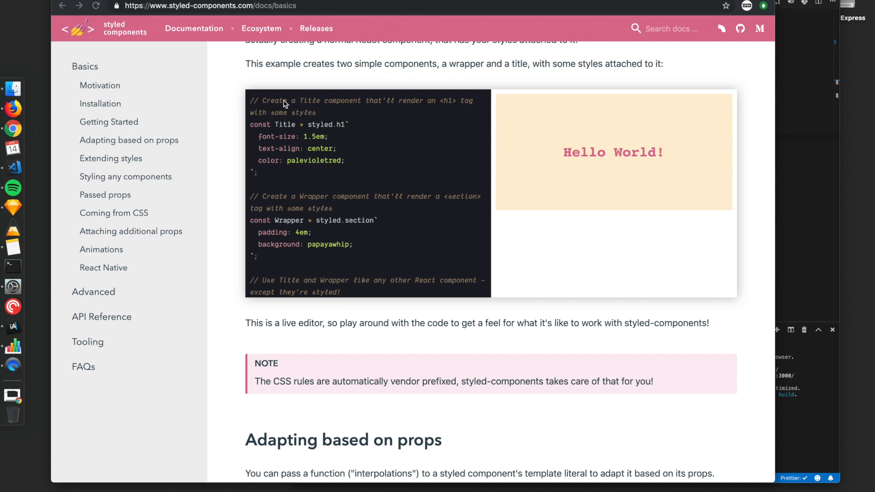
mouse_move(283, 108)
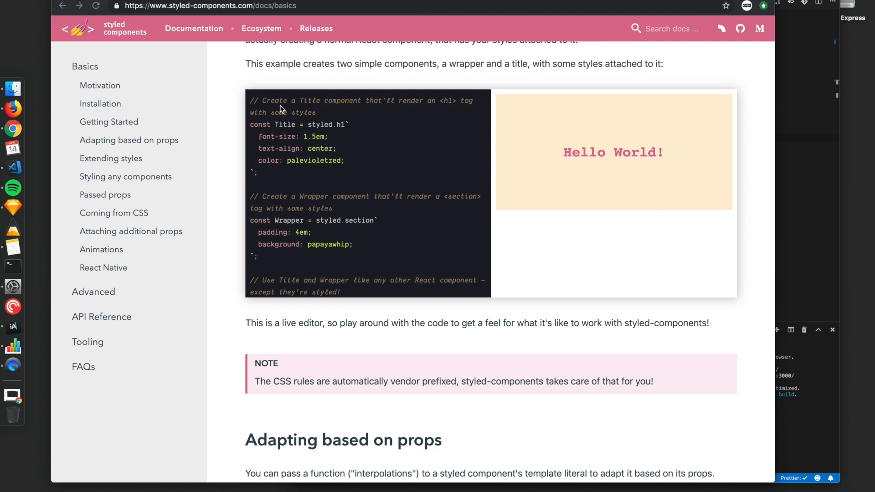
mouse_move(297, 139)
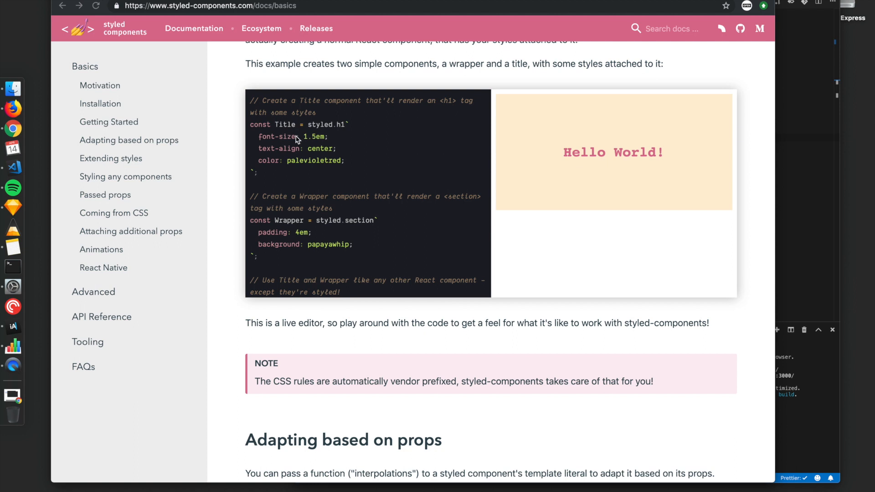
mouse_move(280, 143)
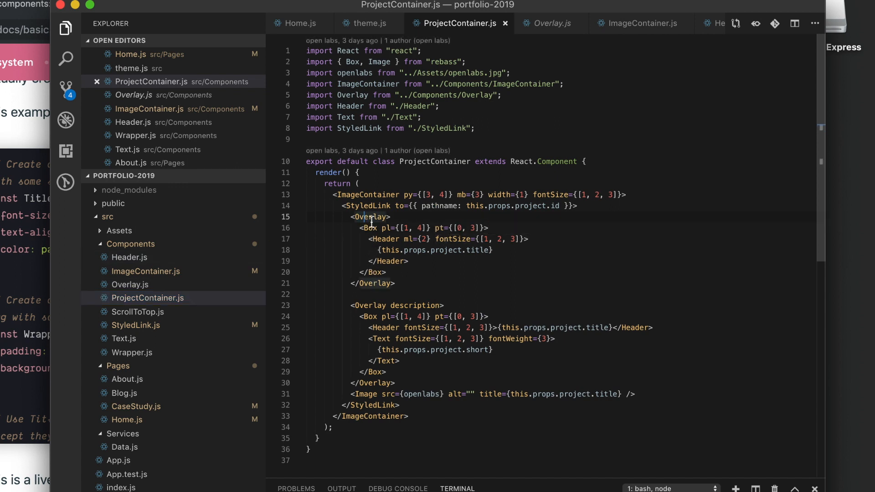
Show ProjectContainer.js with its responsive ImageContainer, Overlay and Header props.
left_click(130, 284)
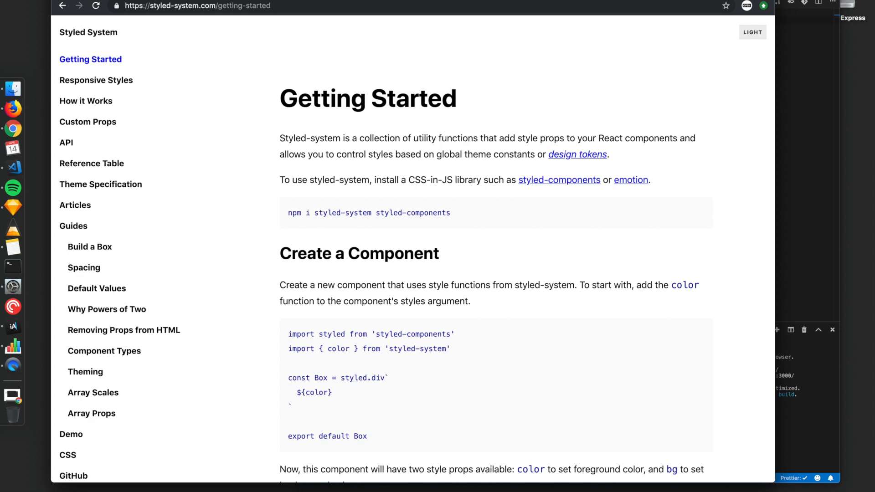
mouse_move(306, 140)
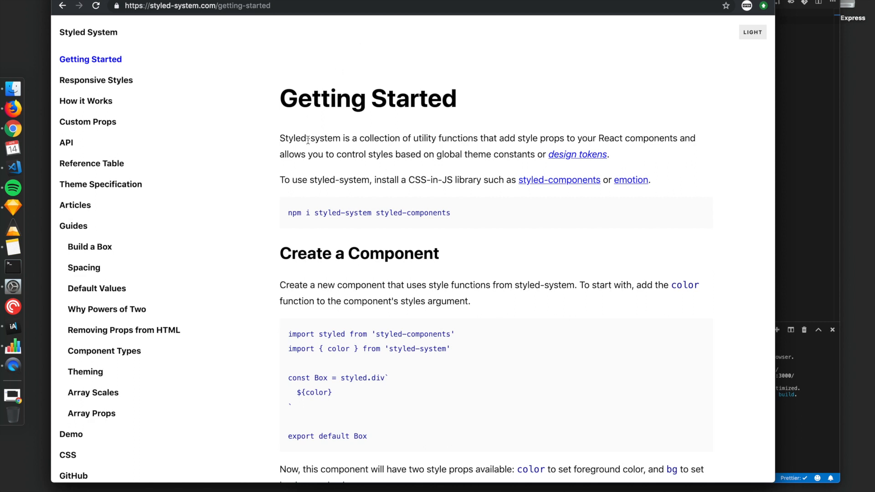
mouse_move(460, 251)
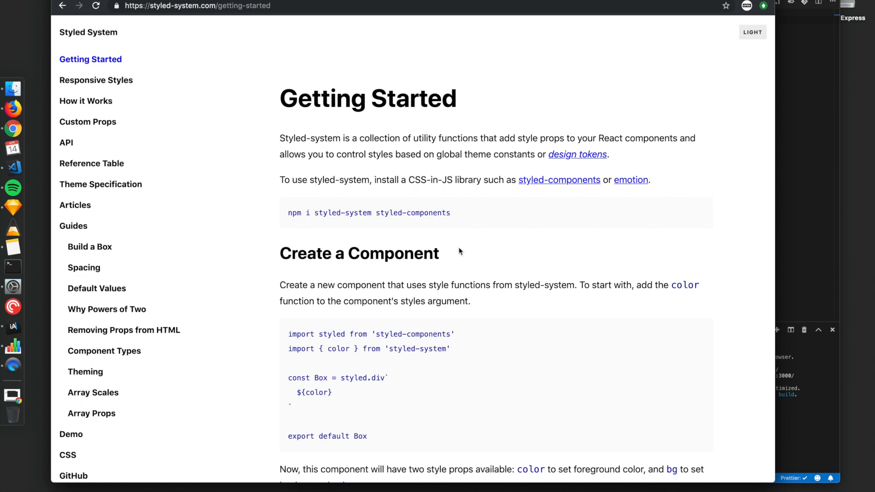
Scroll Getting Started down to the Box component built with the color function.
scroll("down", 3)
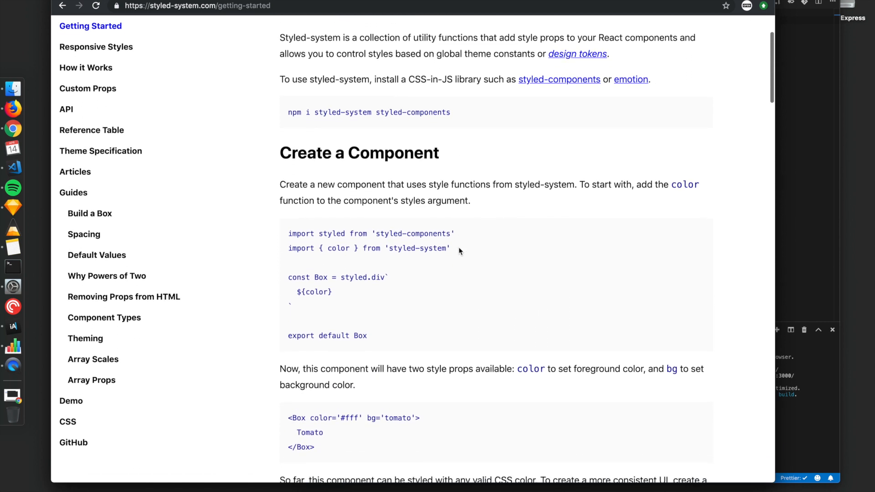
scroll("down", 3)
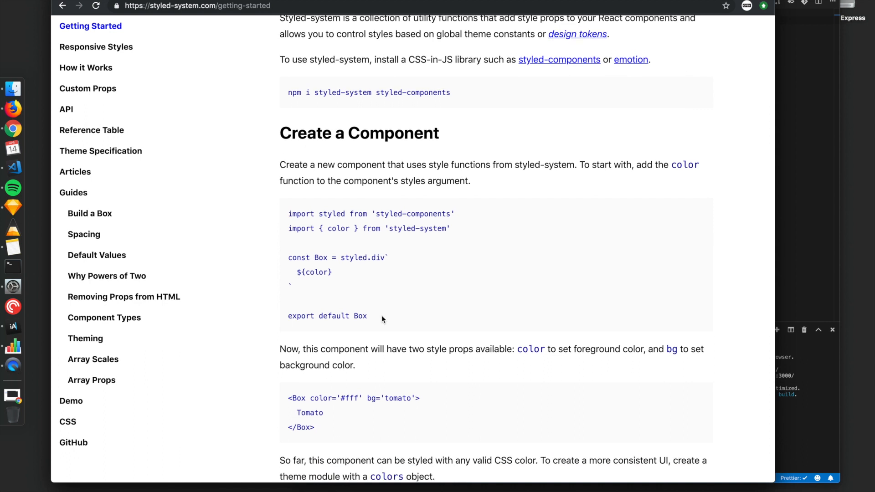
mouse_move(338, 225)
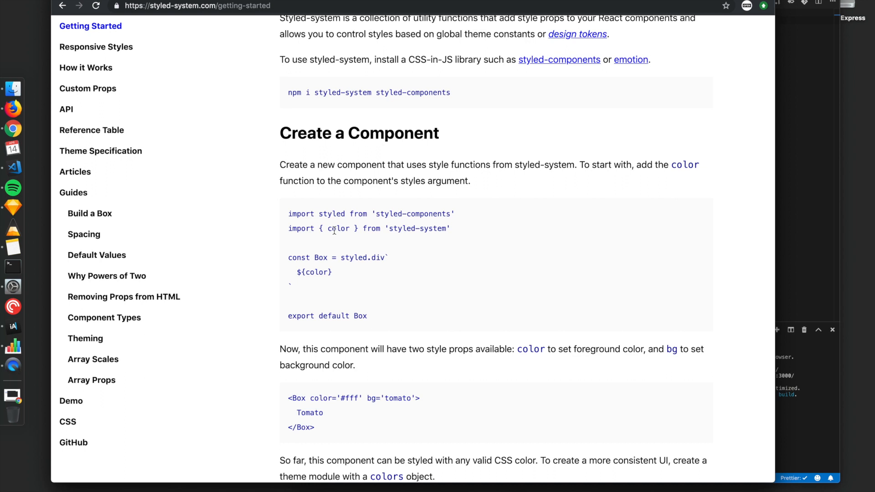
mouse_move(321, 268)
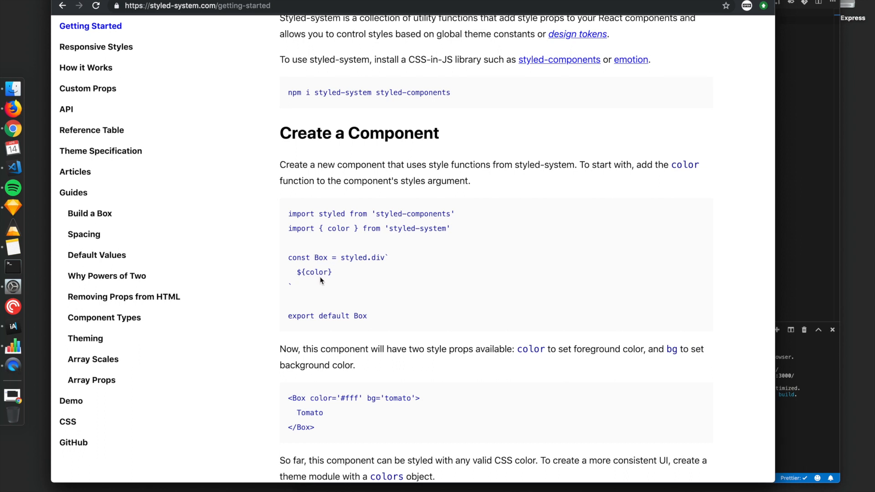
mouse_move(365, 278)
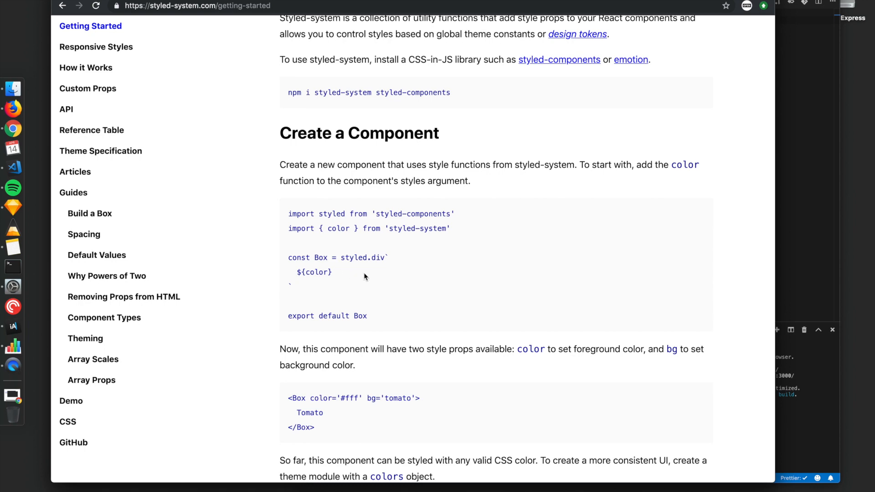
mouse_move(791, 182)
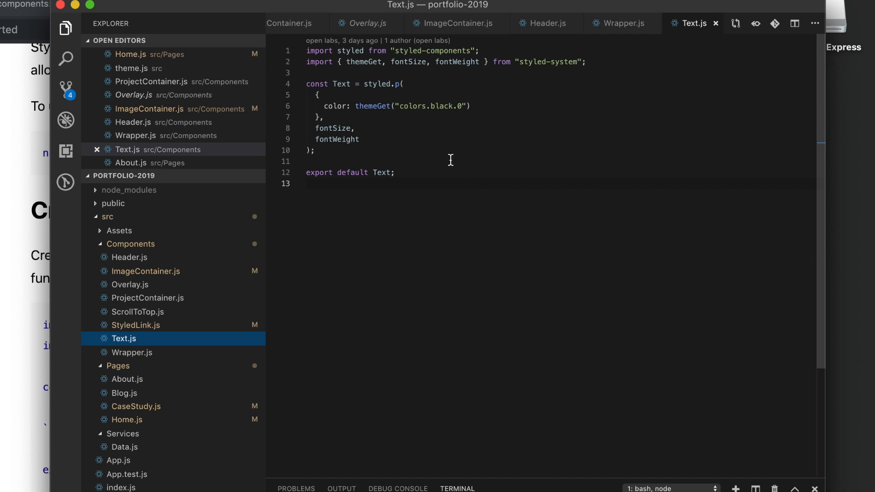
mouse_move(327, 138)
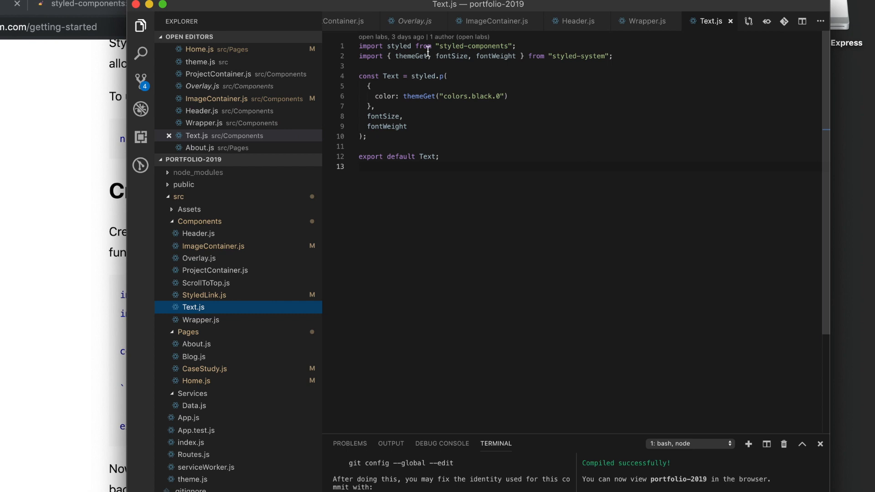
mouse_move(424, 91)
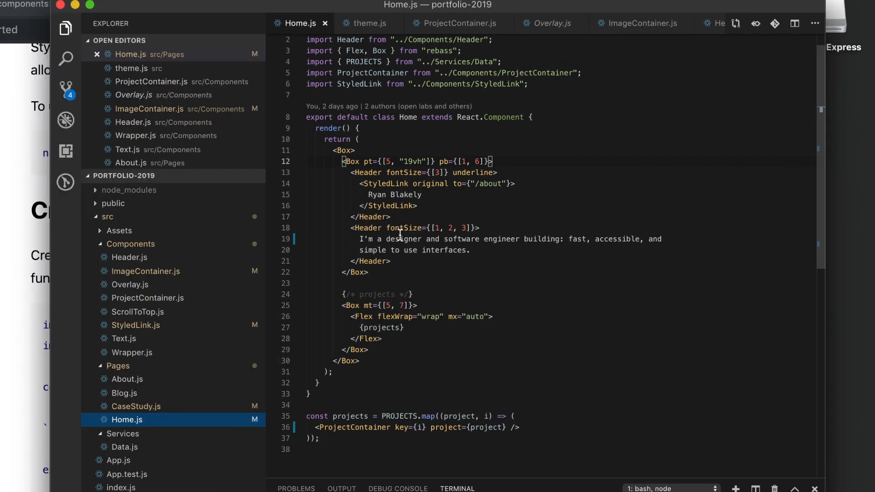
mouse_move(397, 228)
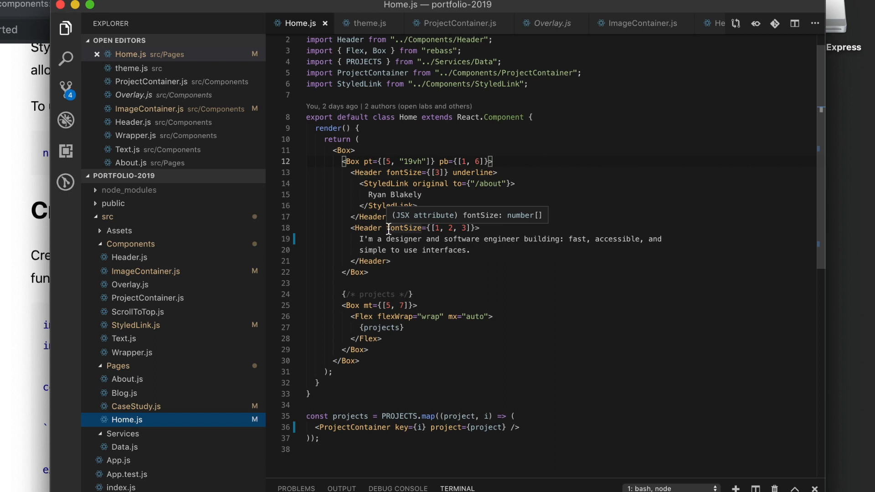
mouse_move(427, 220)
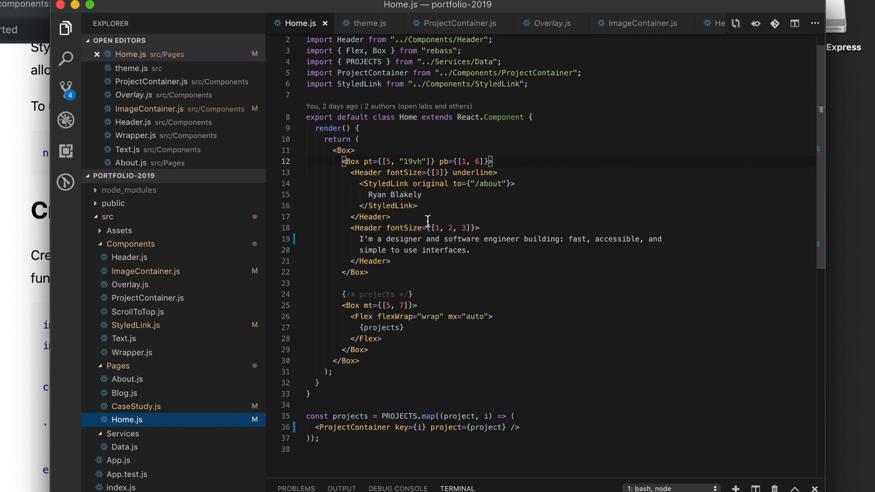
mouse_move(459, 230)
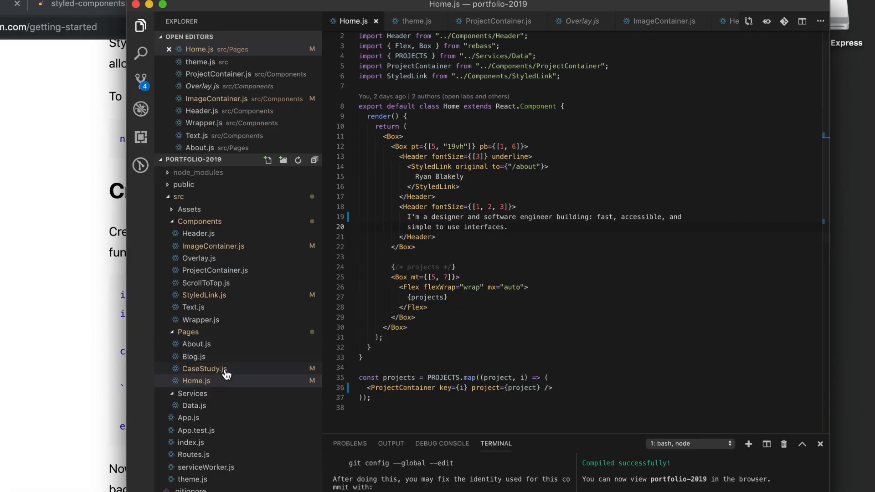
Show theme.js with its breakpoints, space scale, colors and fontSizes.
left_click(415, 22)
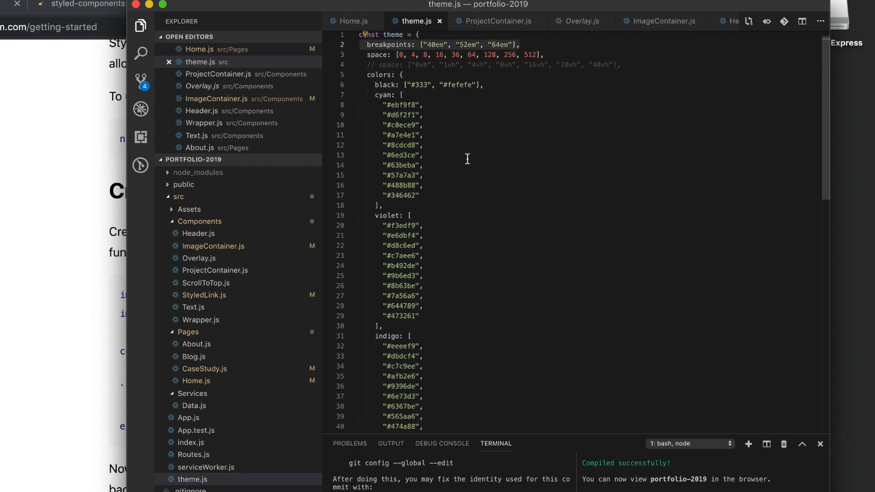
scroll("down", 3)
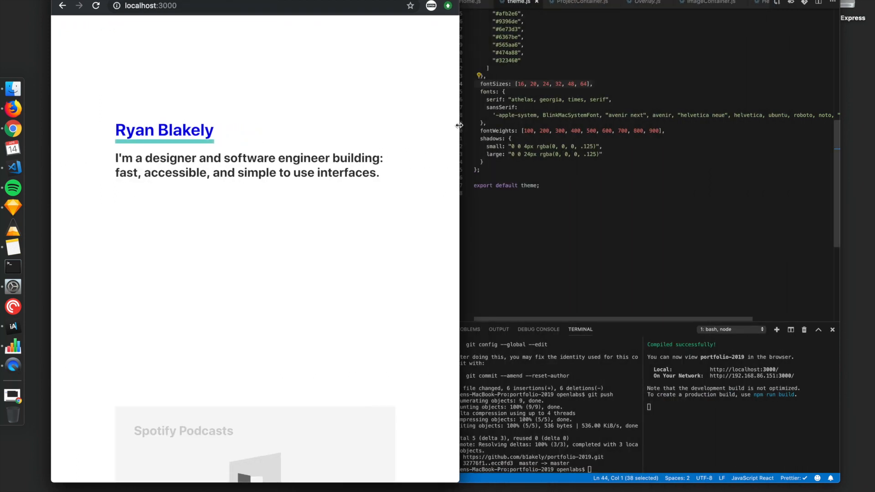
Bring the editor back over the localhost:3000 homepage preview.
left_click(304, 6)
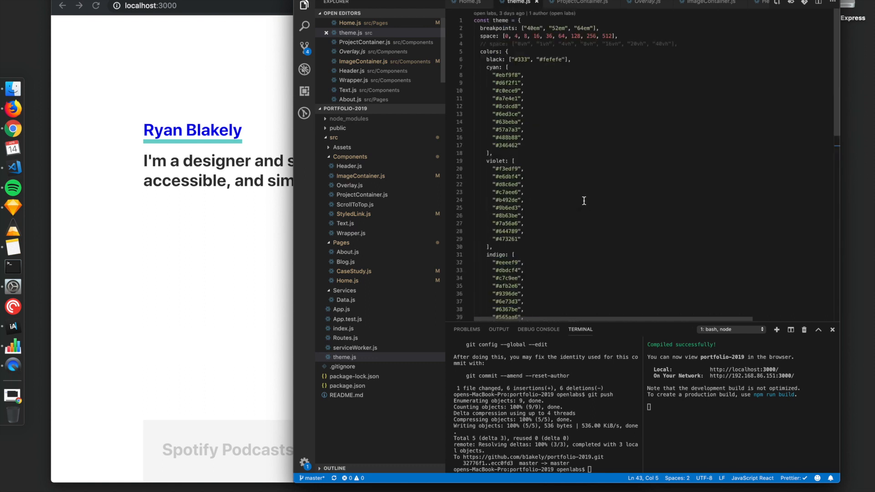
mouse_move(371, 172)
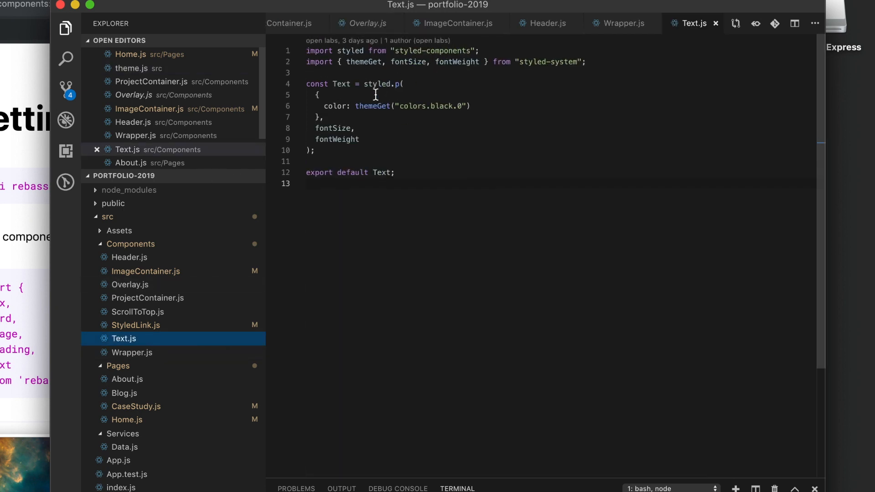
mouse_move(412, 115)
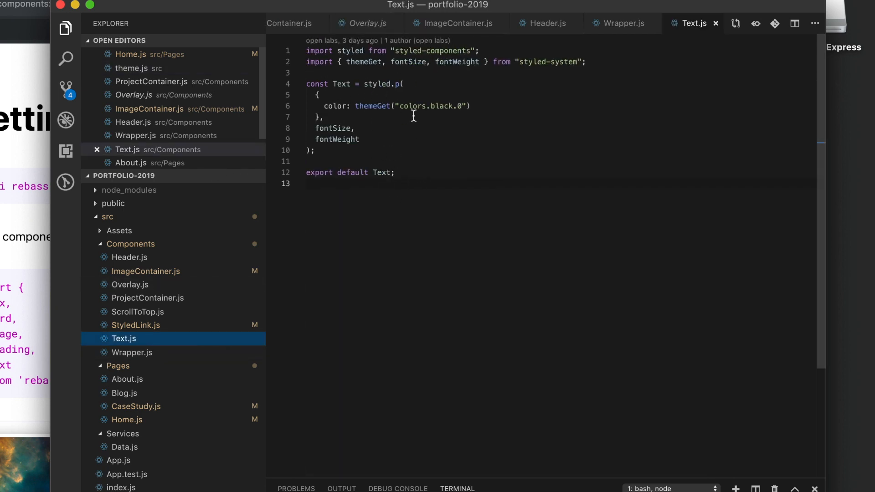
Add a trial import {Text} from 'rebass'; line in Text.js, remove it, and go to Blog.js.
left_click(586, 61)
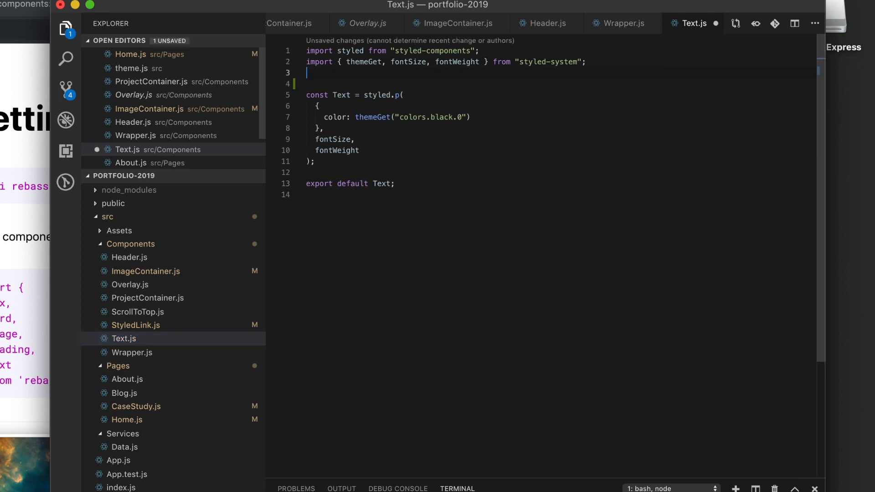
type("import")
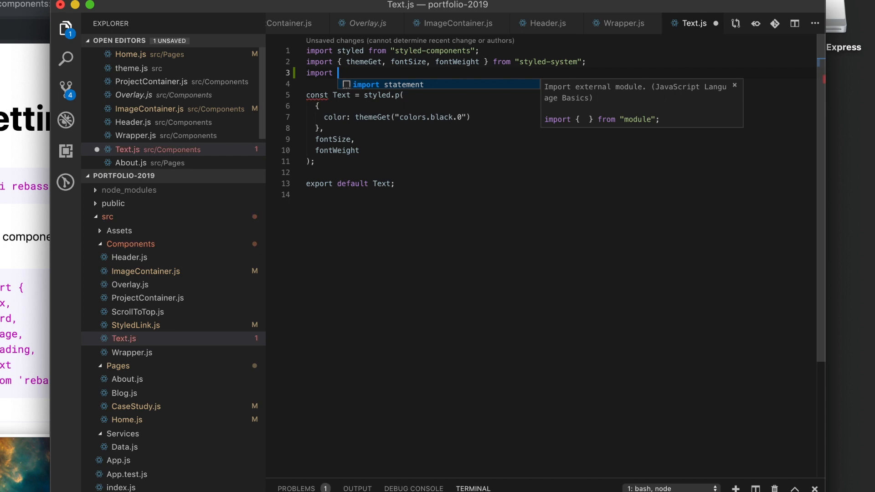
type("{Text}")
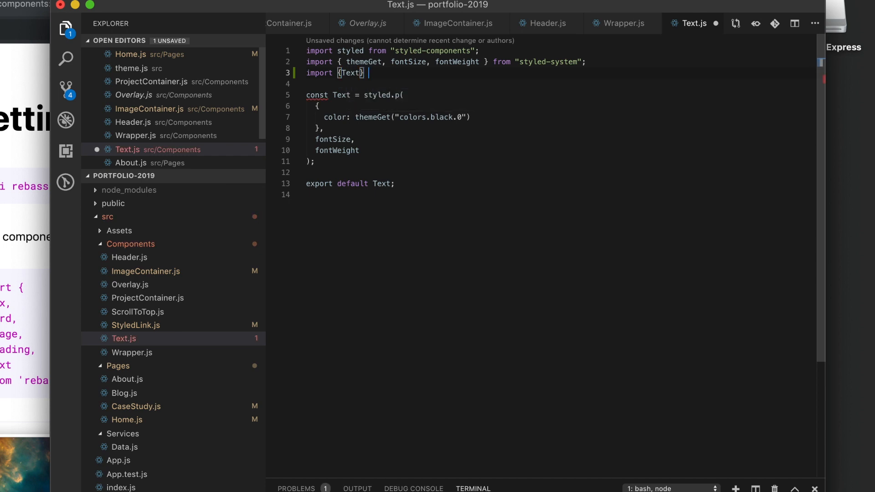
type("from 'rebas")
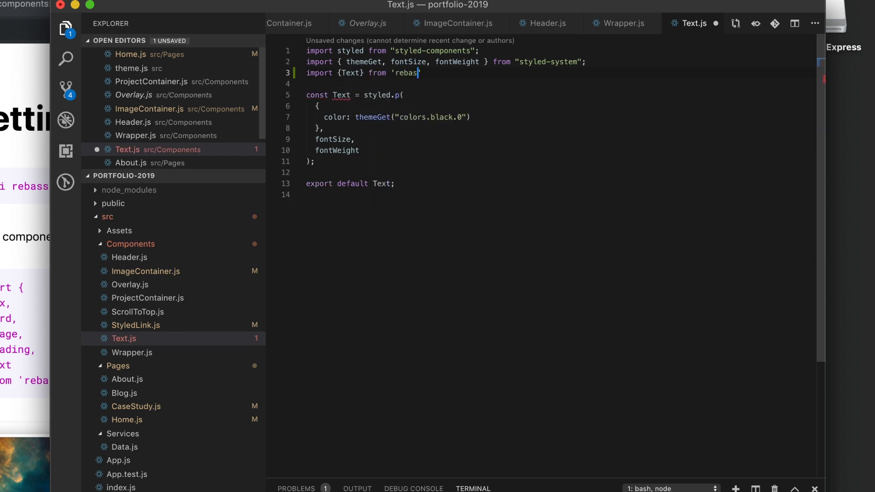
type("s';")
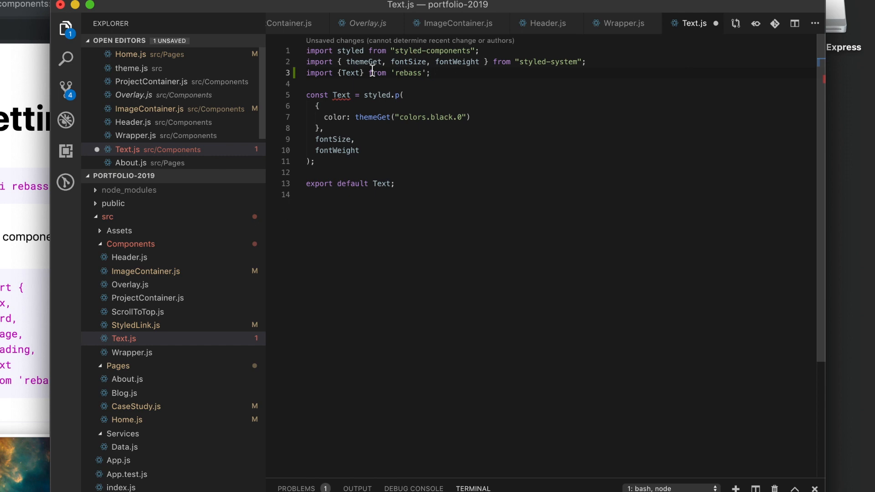
double_click(350, 72)
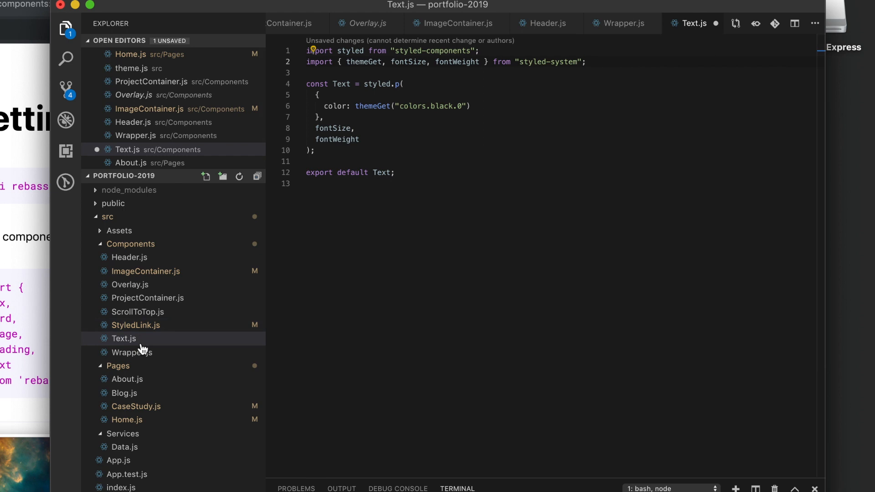
left_click(124, 338)
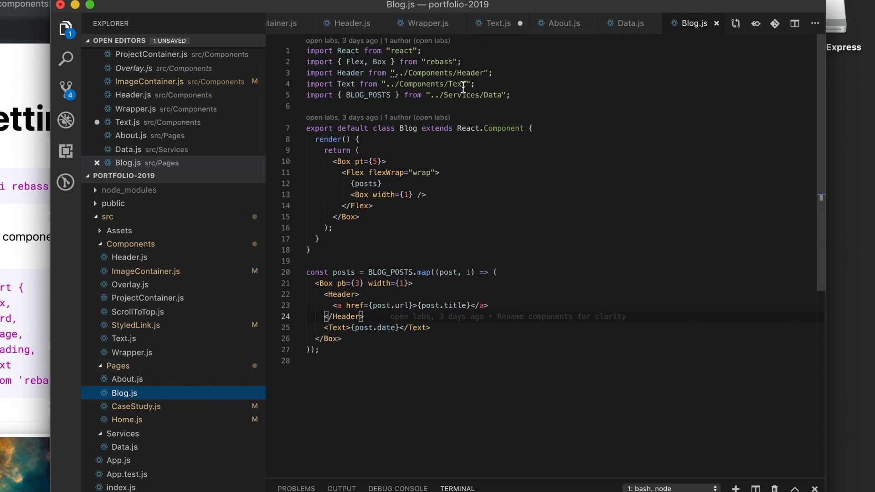
Add import {Text} from 'rebass'; to Blog.js and return to the Text.js component.
key("enter")
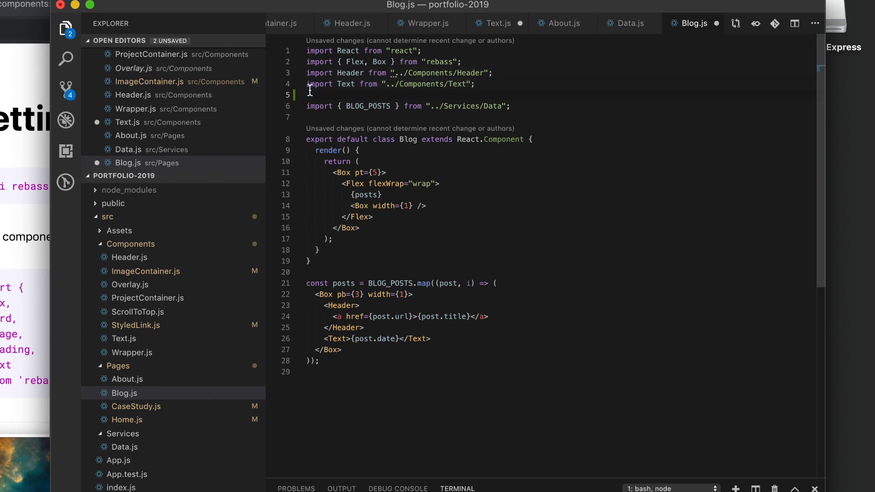
type("import {Text} from 'rebass';")
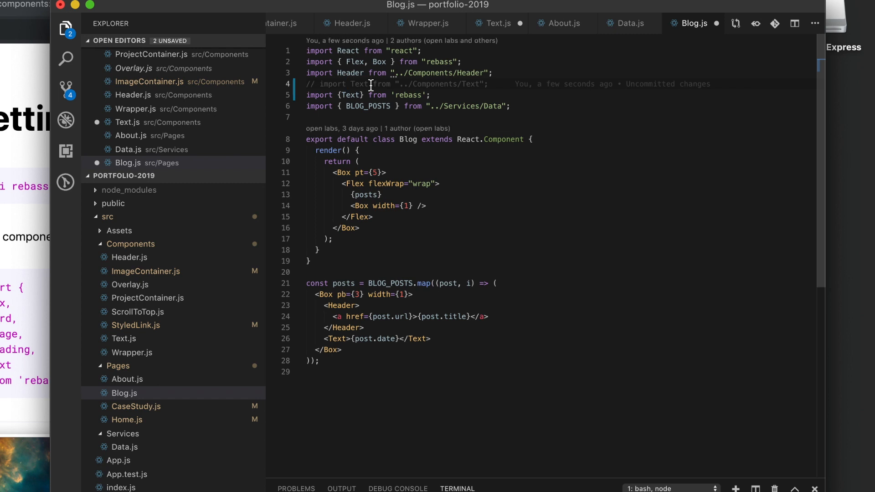
left_click(496, 23)
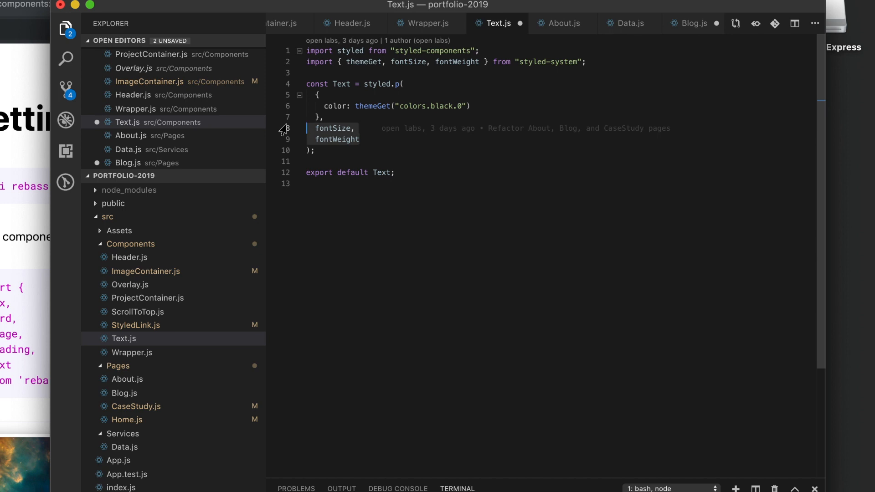
Show ImageContainer.js, a styled rebass Box with image and heading hover opacity rules.
left_click(147, 271)
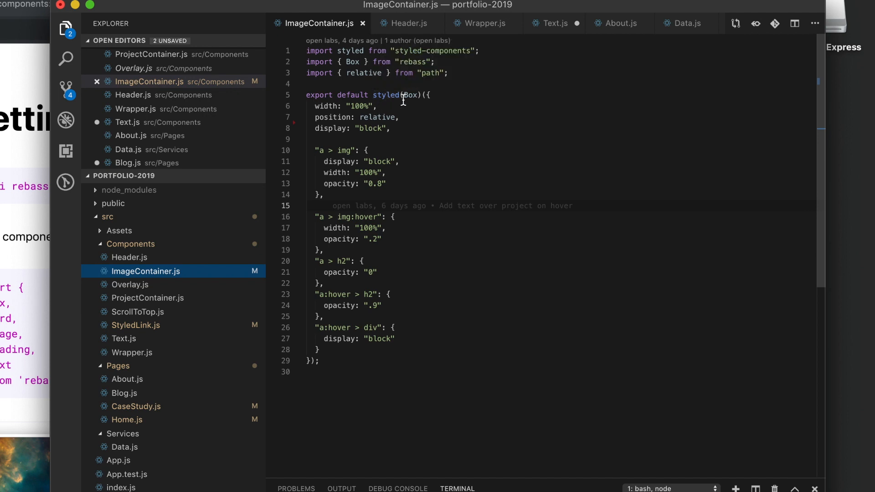
mouse_move(409, 95)
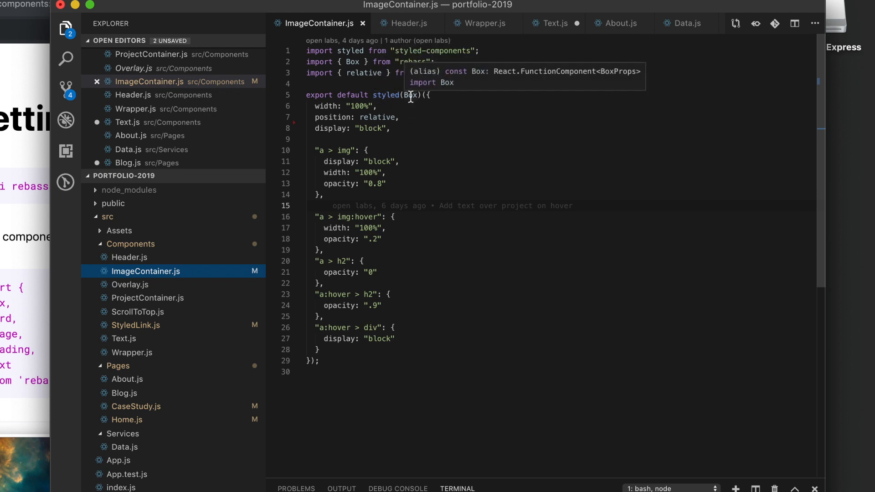
mouse_move(516, 137)
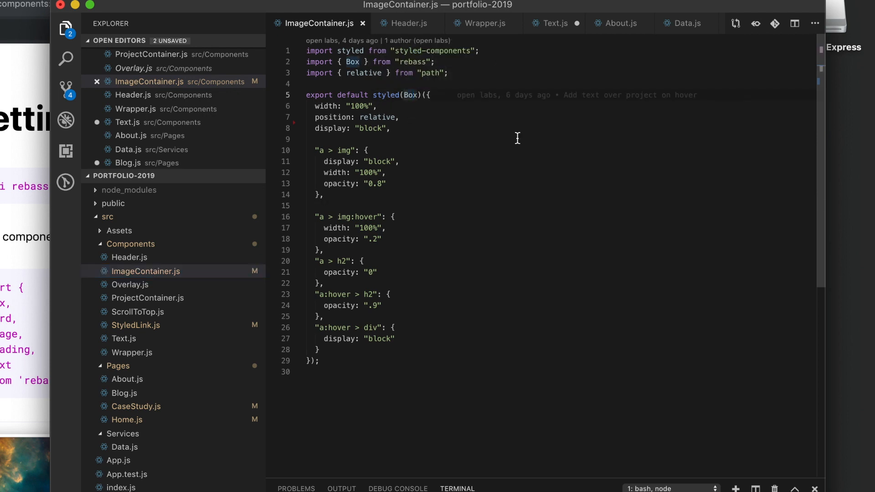